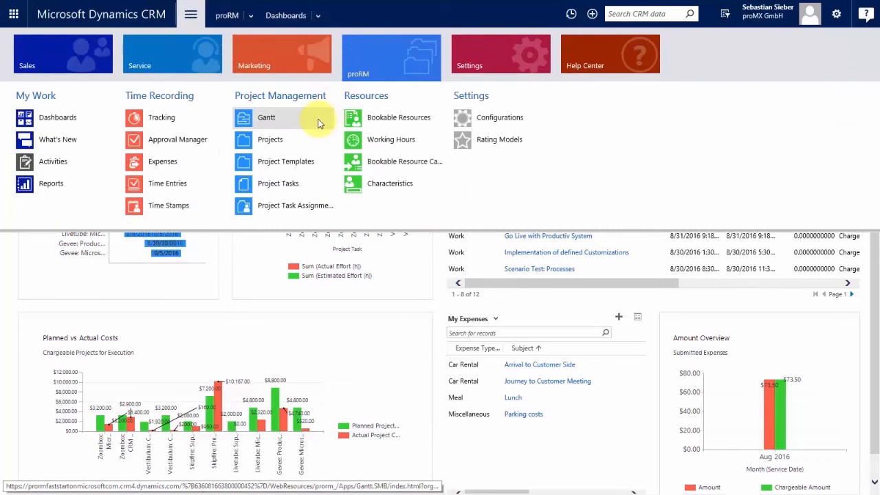
- Open the Gantt project plan from the proRM navigation menu
{"action": "left_click", "coordinate": [266, 117]}
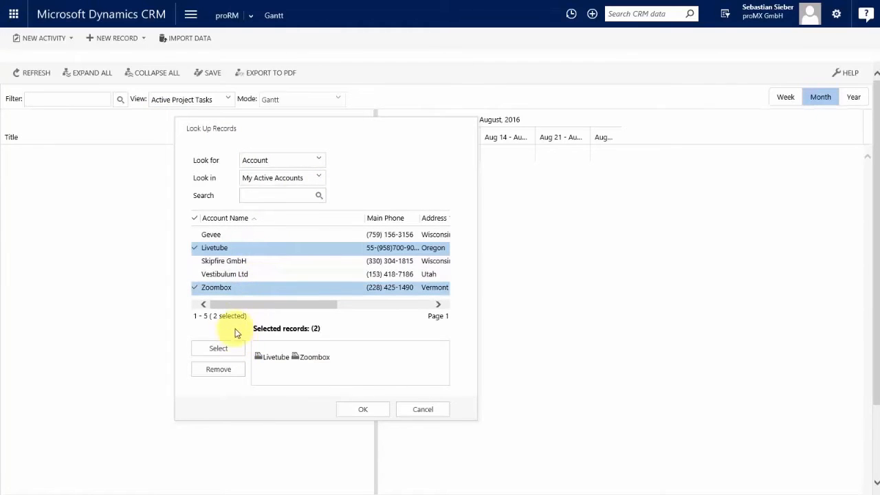
- Filter the Gantt plan to Livetube and Zoombox and expand all projects and tasks
{"action": "left_click", "coordinate": [363, 409]}
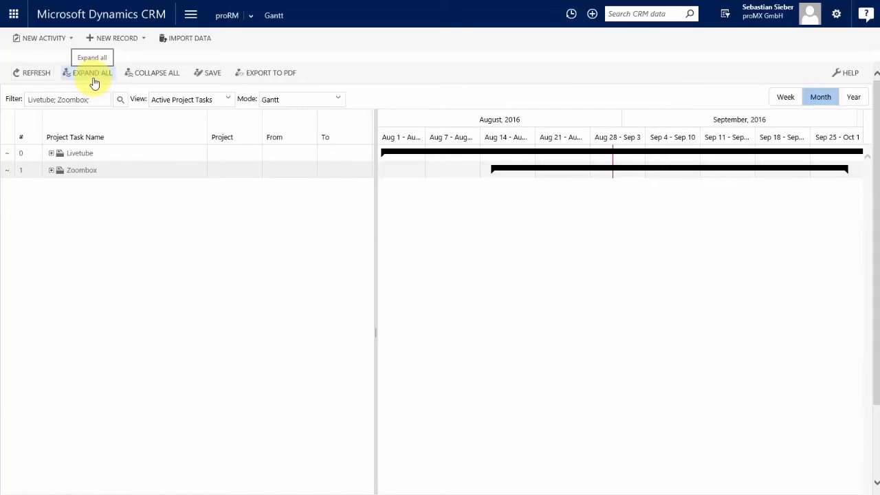
{"action": "left_click", "coordinate": [91, 73]}
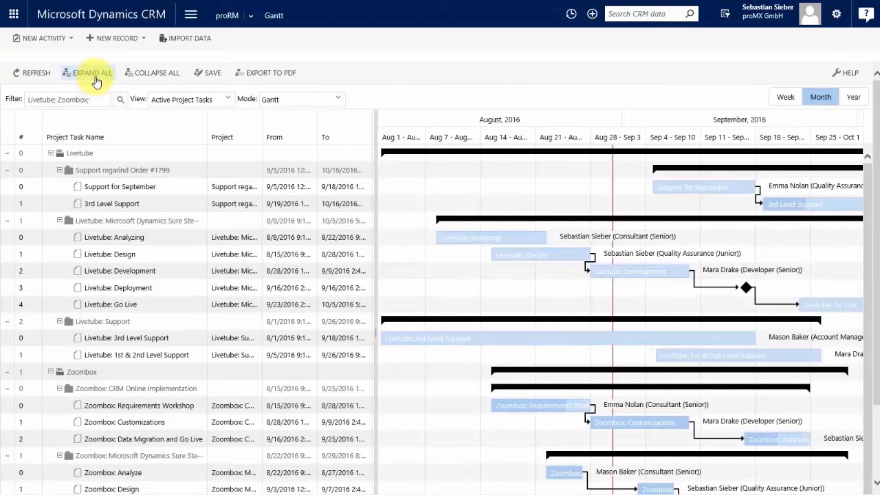
{"action": "mouse_move", "coordinate": [107, 99]}
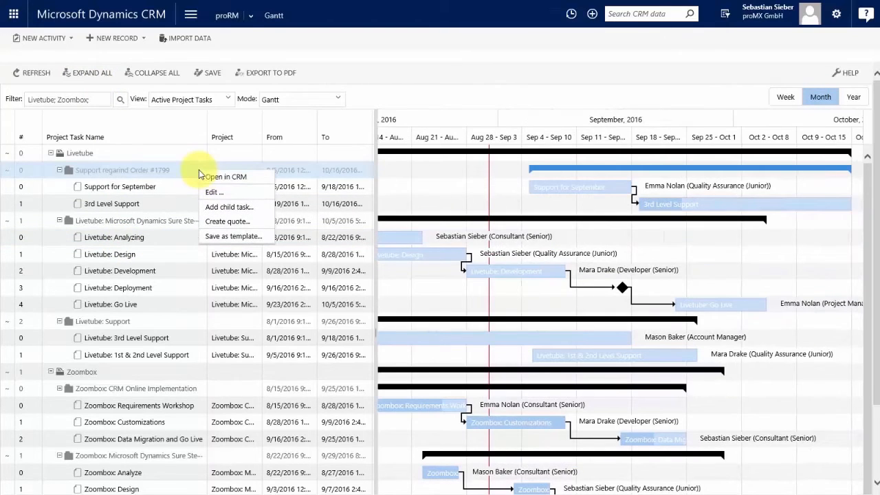
{"action": "mouse_move", "coordinate": [227, 207]}
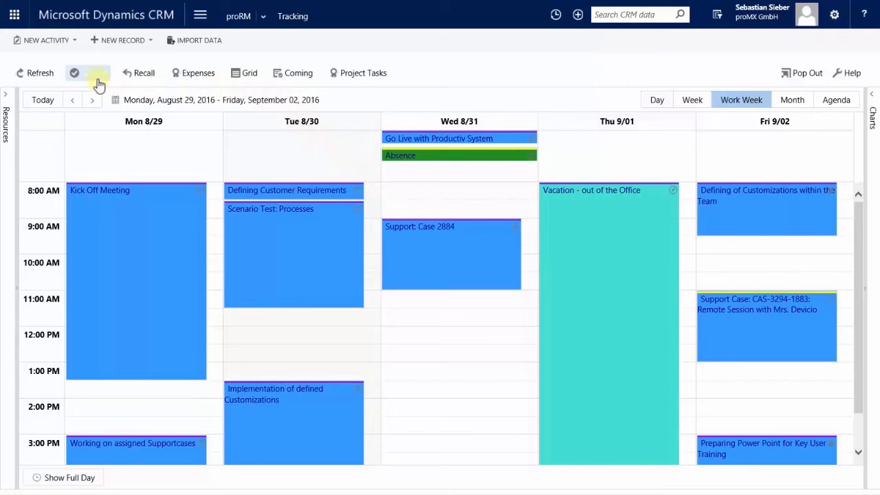
- Submit the work week's draft time entries through the Submit Records dialog
{"action": "left_click", "coordinate": [74, 73]}
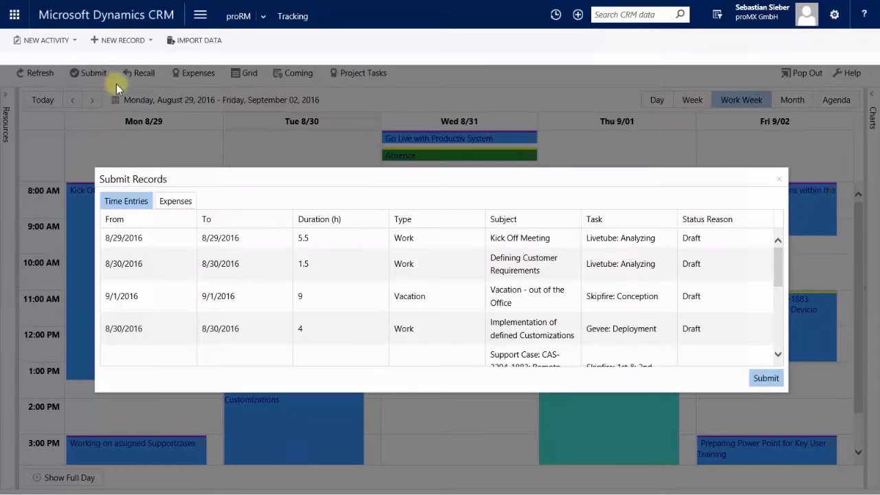
{"action": "left_click", "coordinate": [460, 238]}
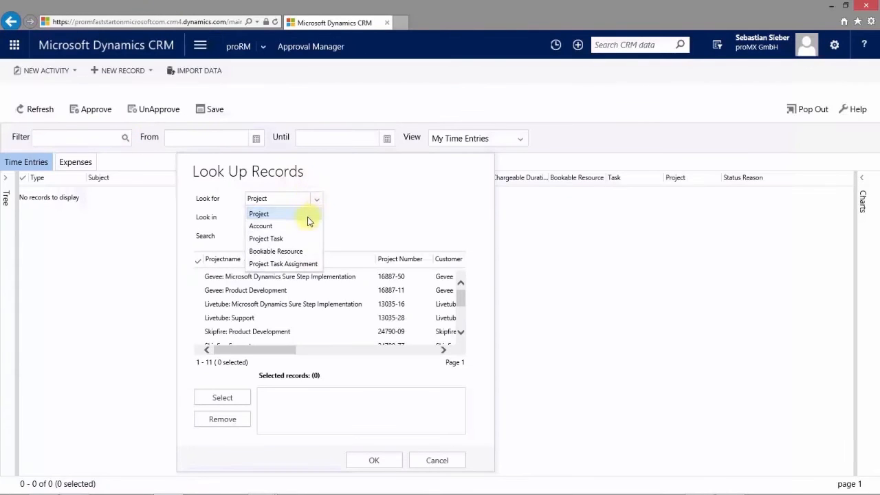
- Filter by all five accounts and approve the Creating Process Flow Charts and Review of Project Tasks entries
{"action": "left_click", "coordinate": [261, 226]}
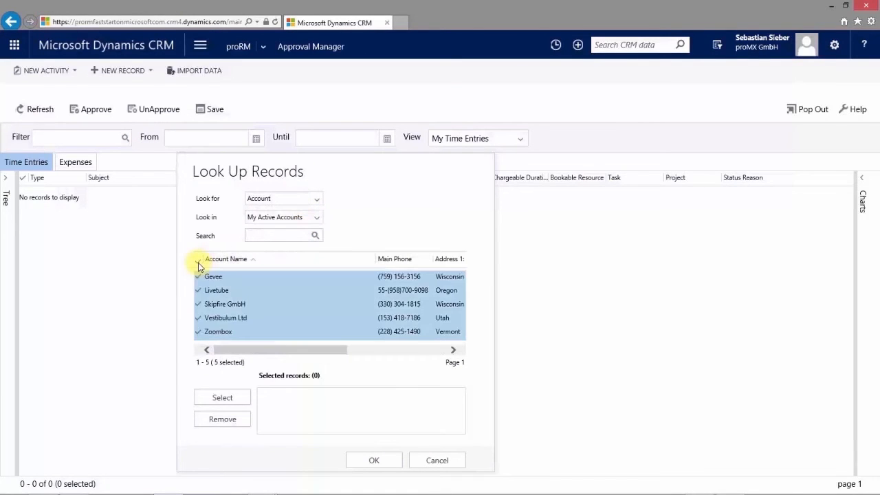
{"action": "left_click", "coordinate": [374, 460]}
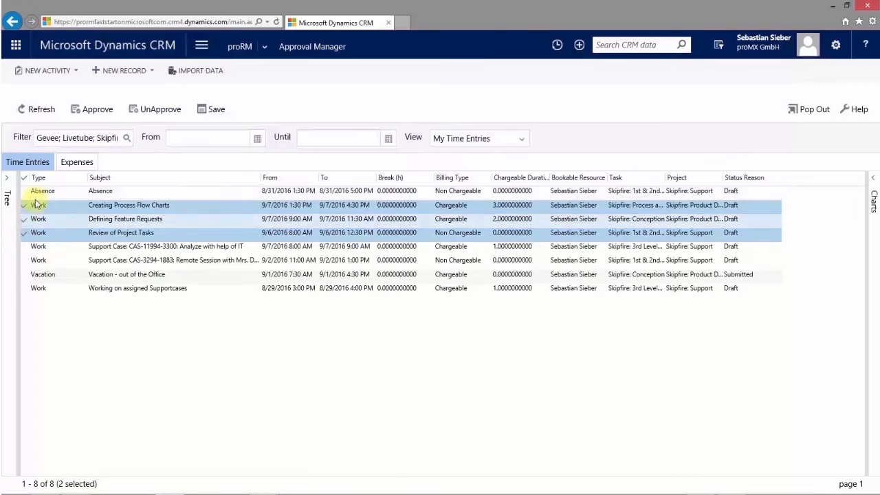
{"action": "left_click", "coordinate": [97, 109]}
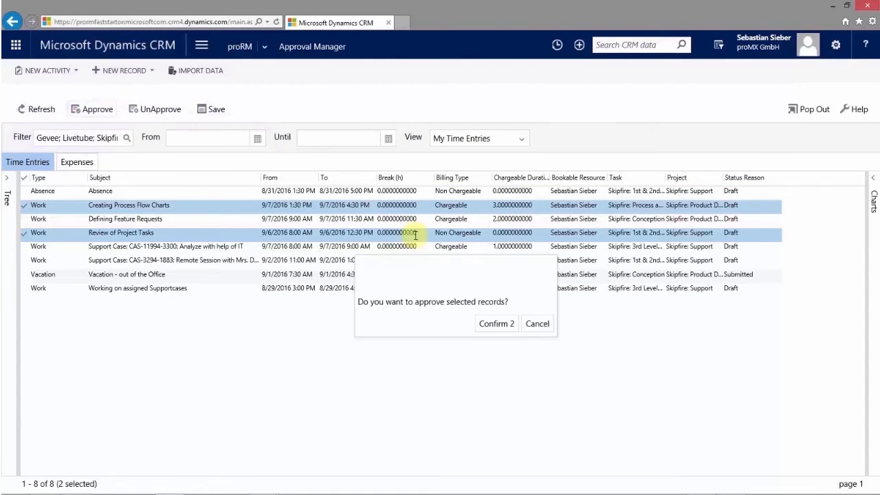
{"action": "left_click", "coordinate": [497, 323]}
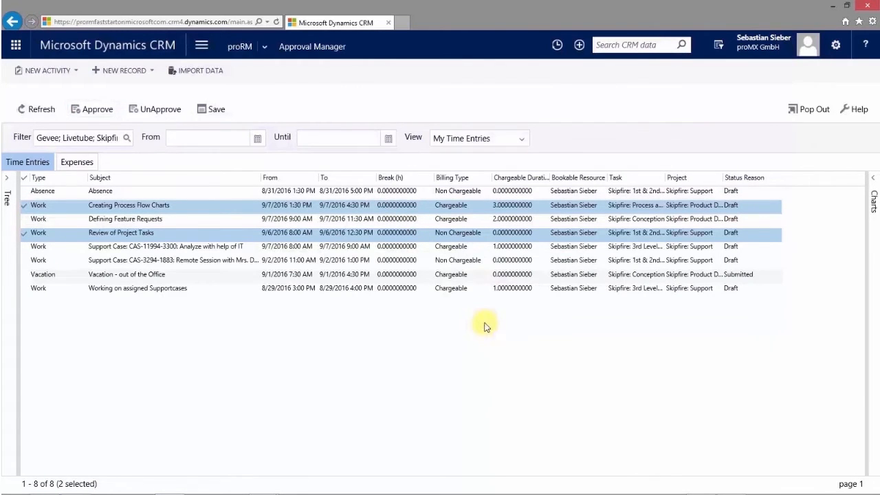